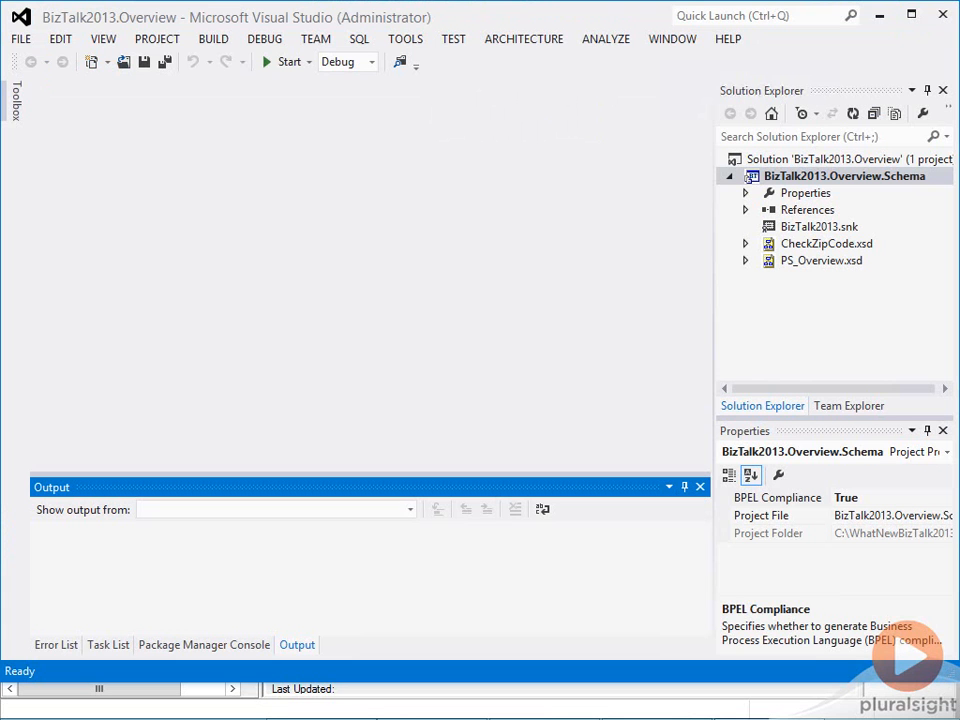
Step: Open the CheckZipCode.xsd schema from Solution Explorer to review it
{"action": "left_click", "coordinate": [826, 244]}
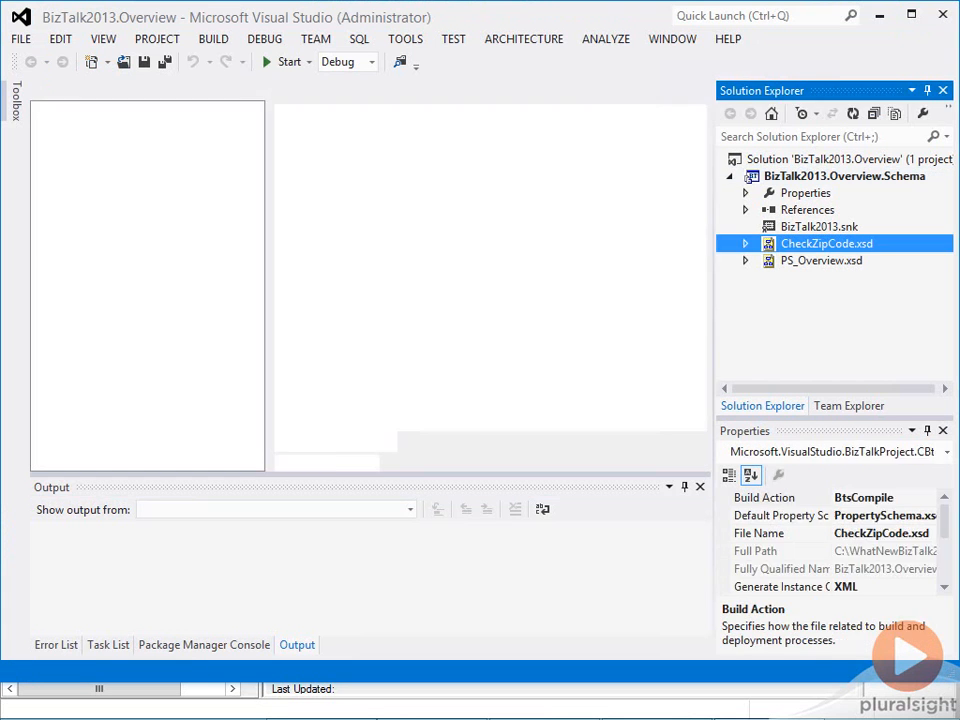
{"action": "double_click", "coordinate": [826, 244]}
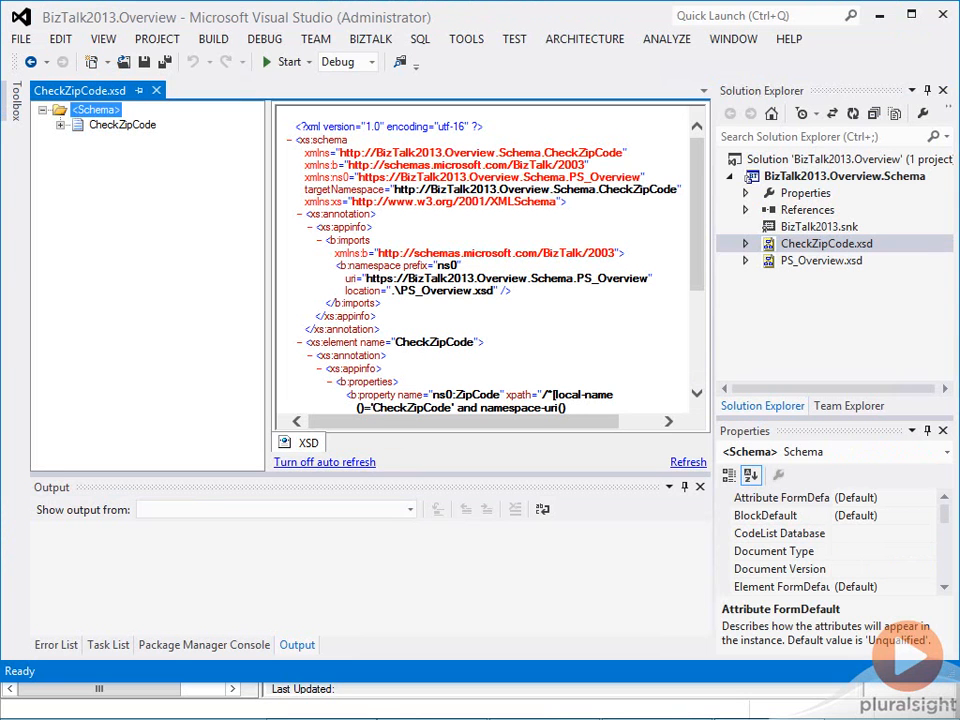
{"action": "left_click", "coordinate": [62, 126]}
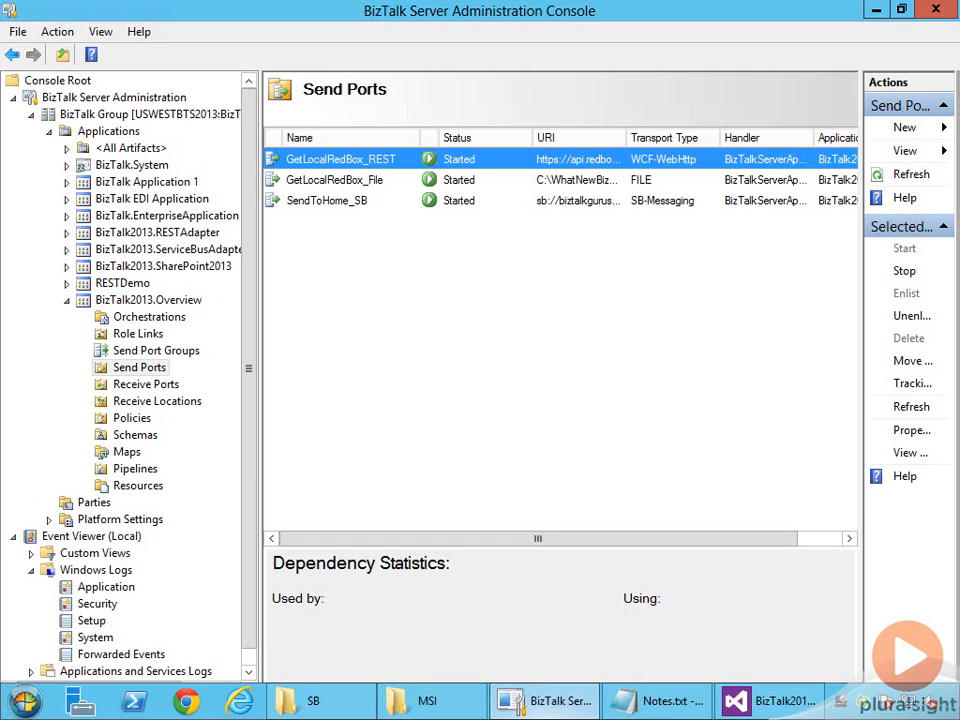
Step: Open the GetLocalRedBox_REST send port's properties, showing its WCF-WebHttp transport
{"action": "double_click", "coordinate": [340, 160]}
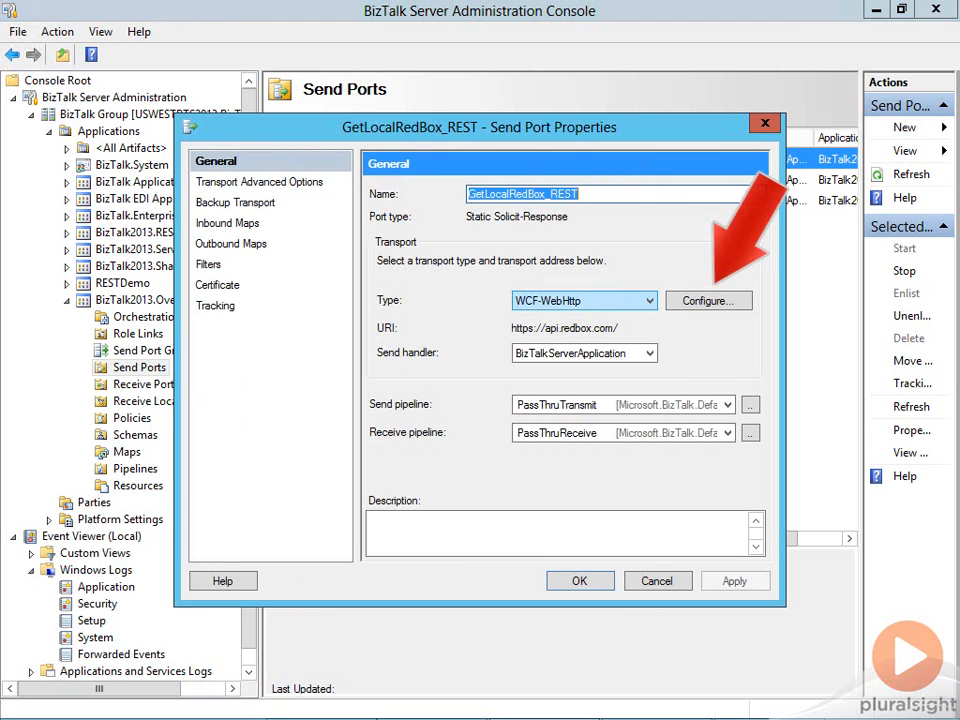
{"action": "left_click", "coordinate": [708, 300]}
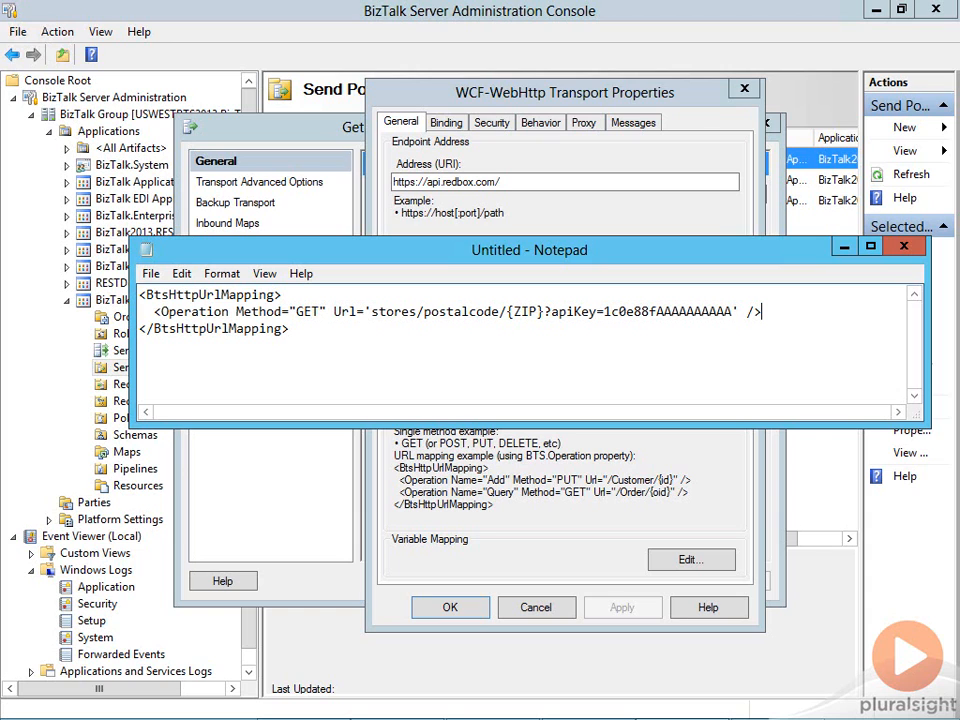
Step: Select the BtsHttpUrlMapping XML for GET stores/postalcode/{ZIP} with apiKey in Notepad
{"action": "double_click", "coordinate": [510, 312]}
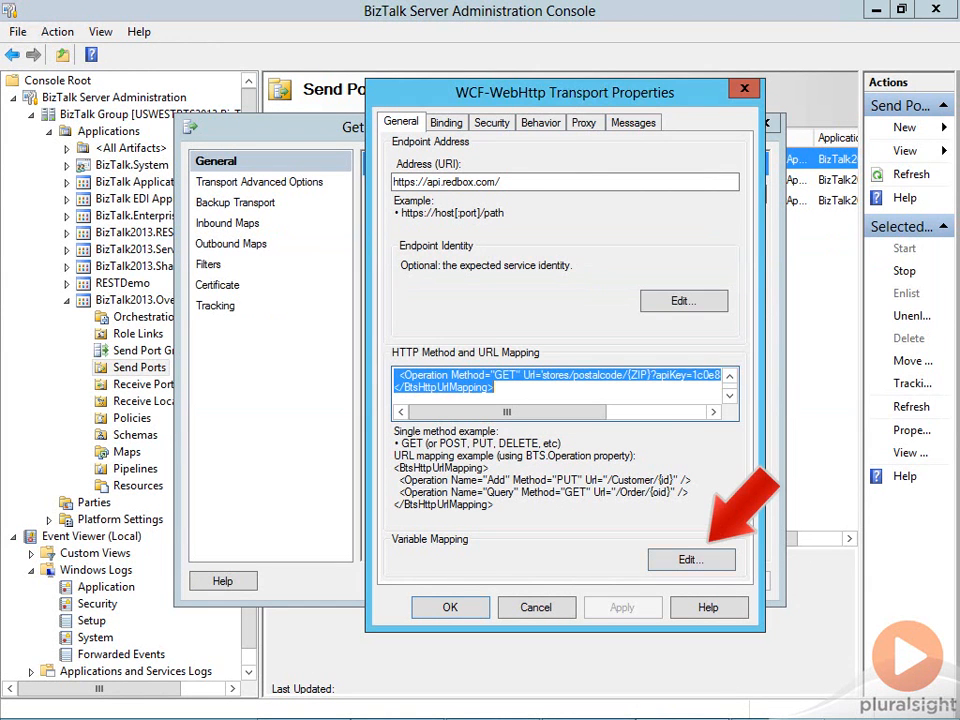
{"action": "left_click", "coordinate": [692, 560]}
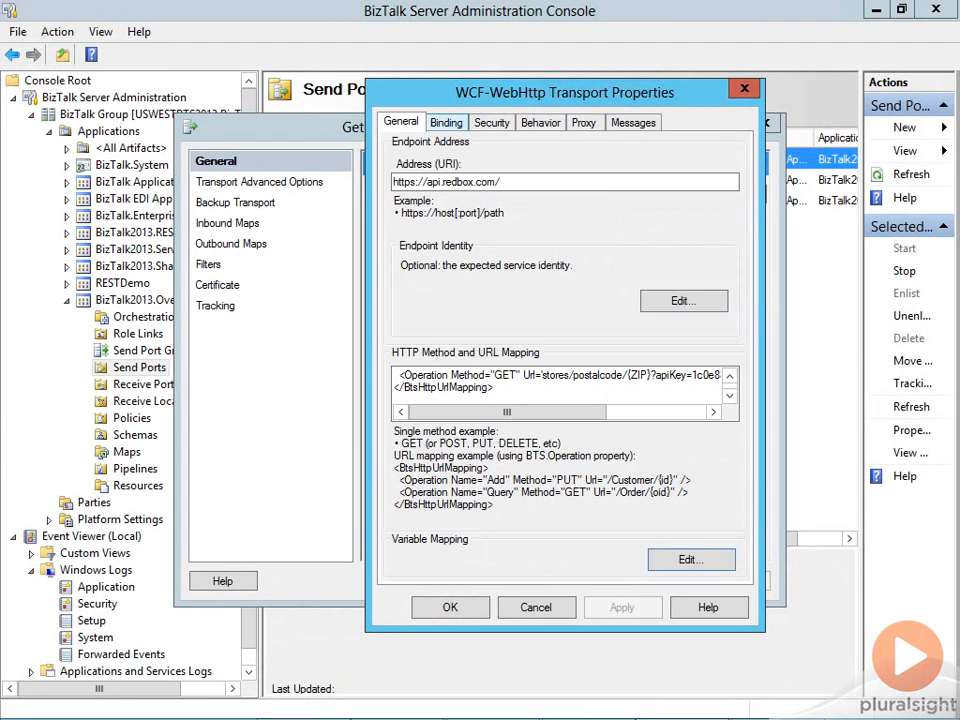
Step: Review binding timeouts, set WCF-WebHttp security mode to Transport, and confirm
{"action": "left_click", "coordinate": [444, 122]}
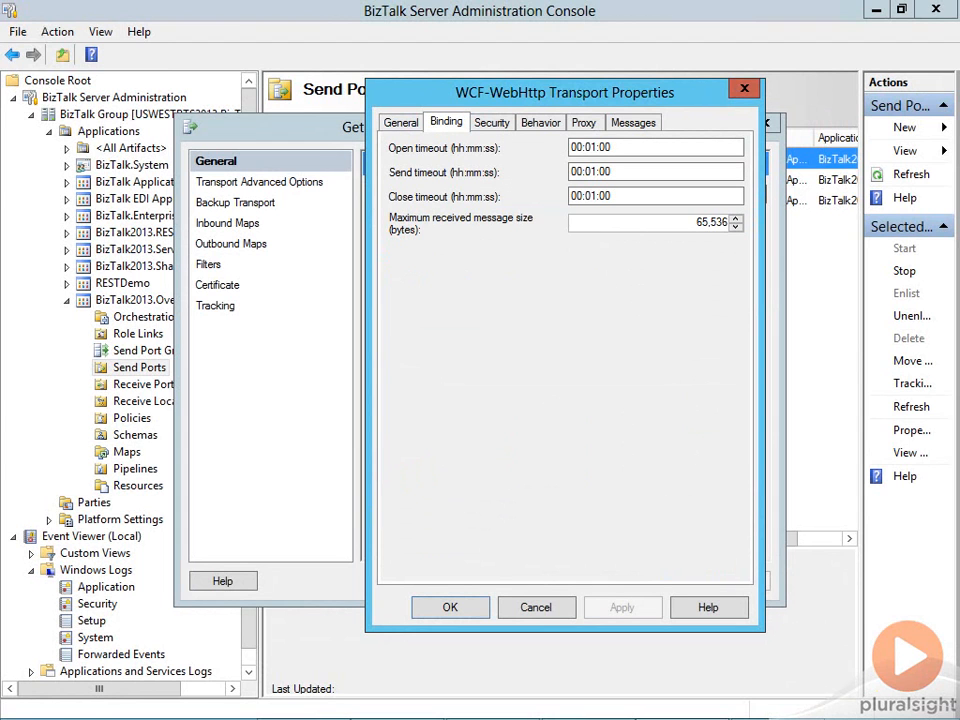
{"action": "left_click", "coordinate": [492, 122]}
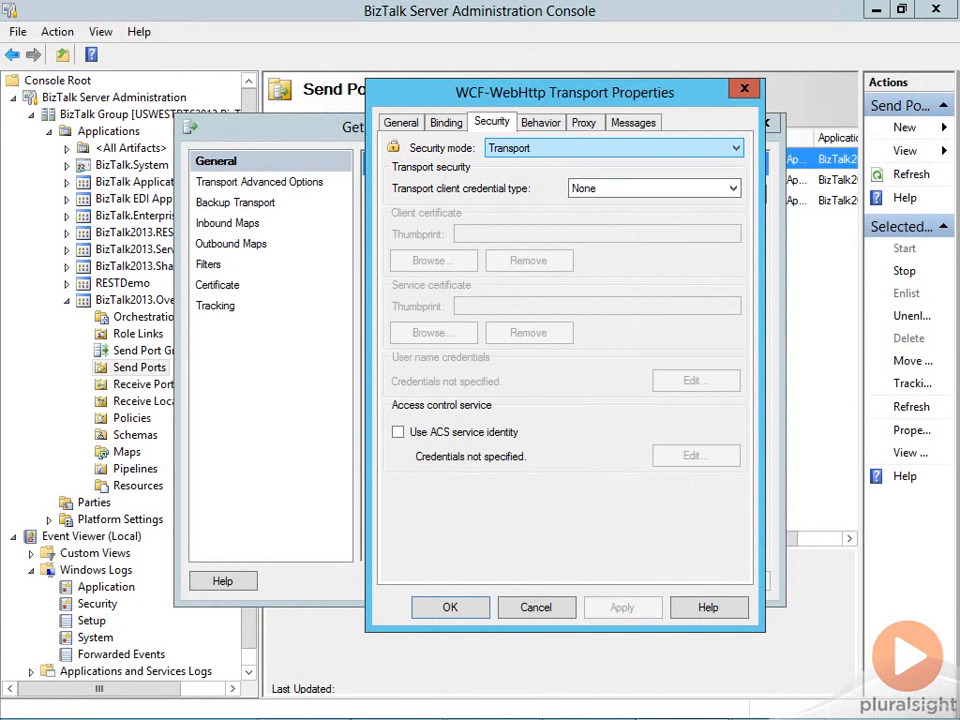
{"action": "left_click", "coordinate": [632, 122]}
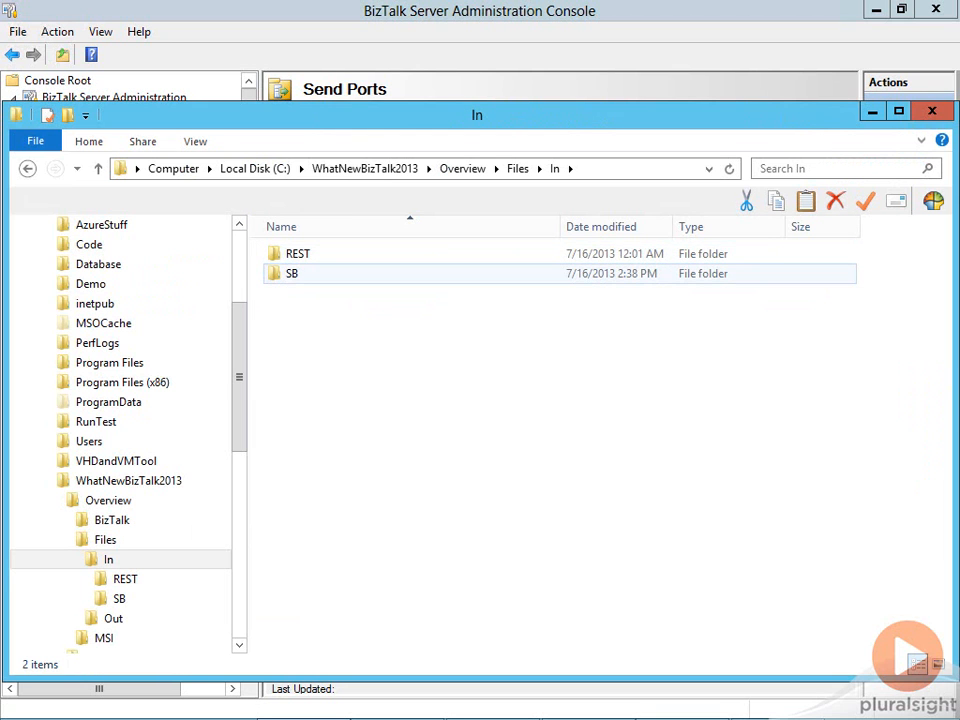
Step: Drop the test file into In\REST and check the Out folder for the RedBox XML reply
{"action": "right_click", "coordinate": [430, 280]}
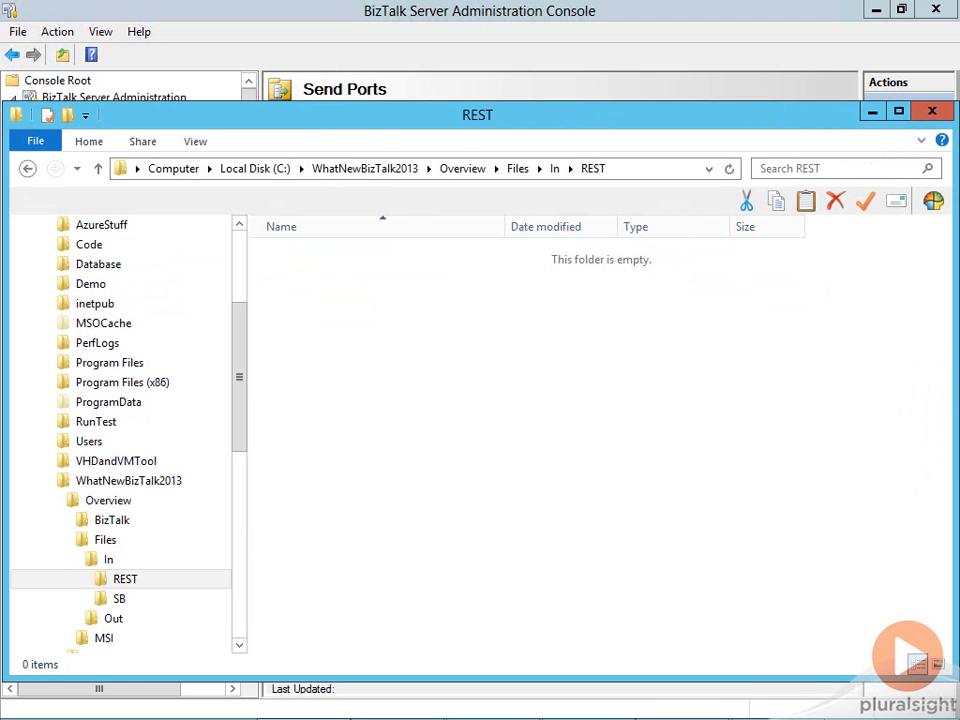
{"action": "left_click", "coordinate": [112, 616]}
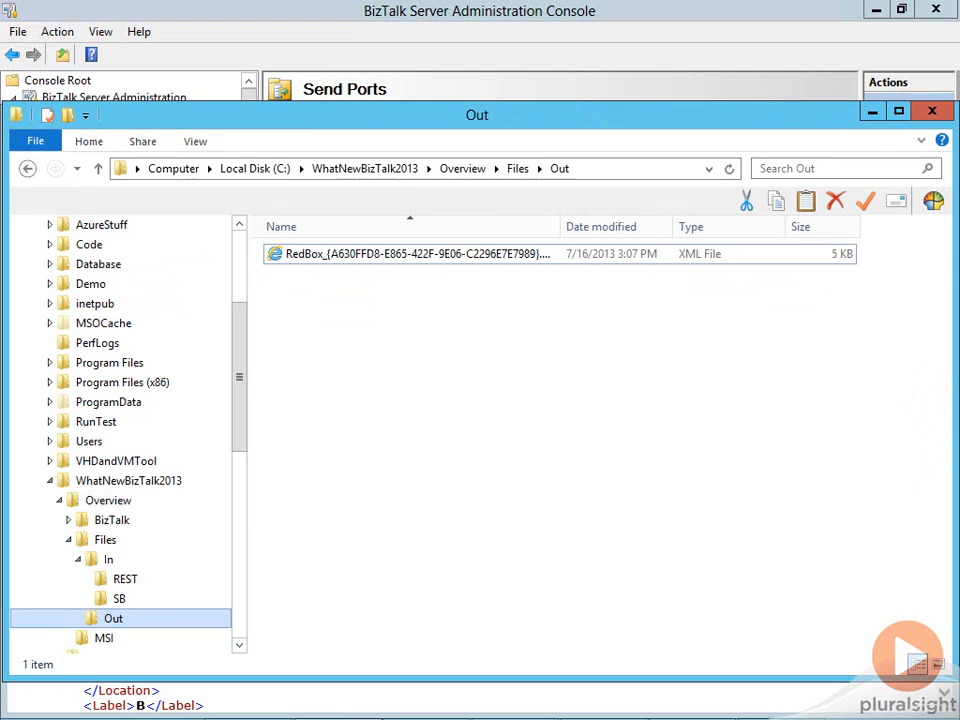